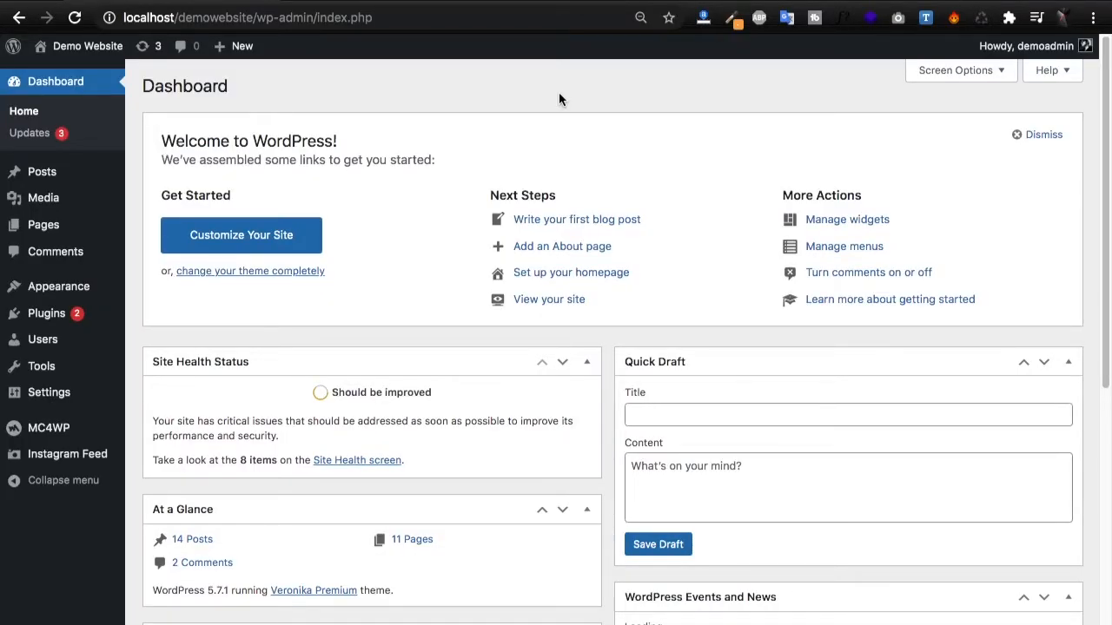
{"action": "mouse_move", "coordinate": [483, 139]}
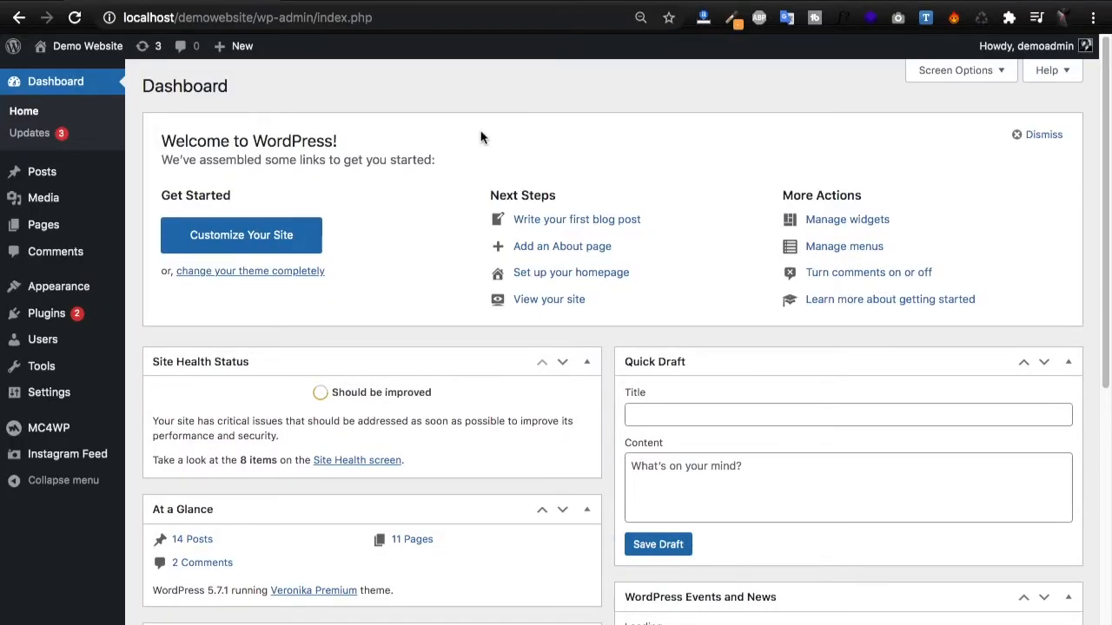
{"action": "mouse_move", "coordinate": [83, 322]}
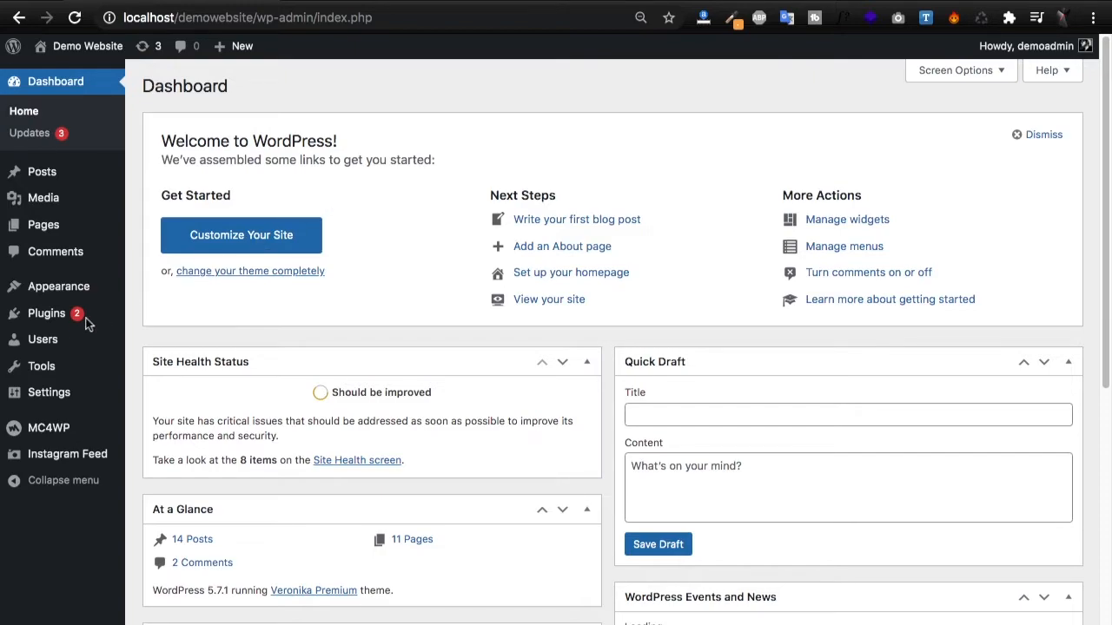
{"action": "mouse_move", "coordinate": [559, 99]}
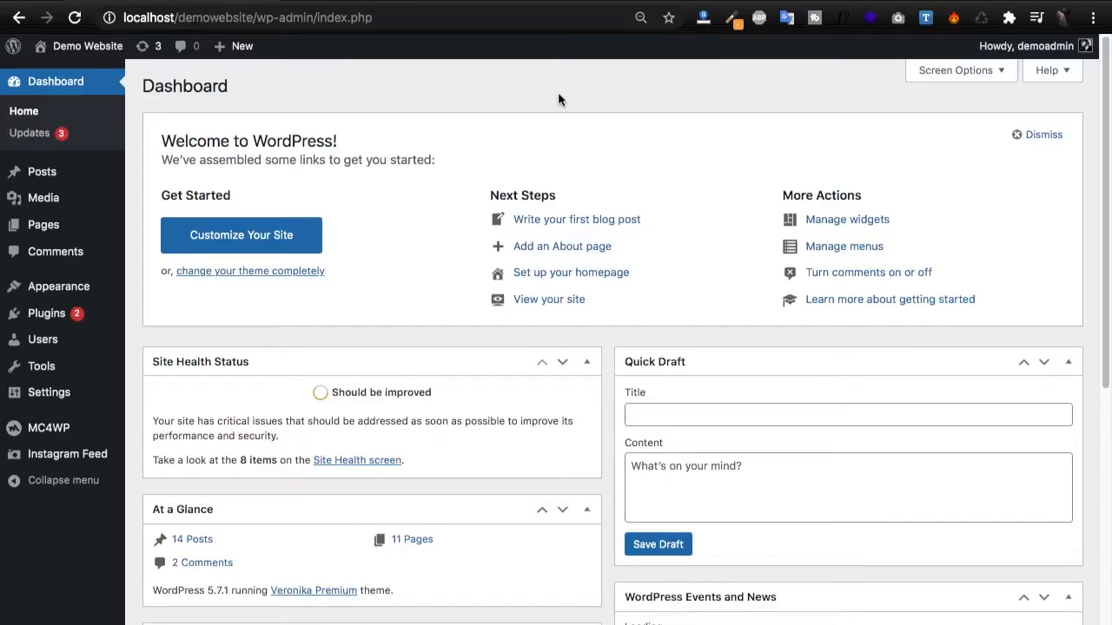
{"action": "mouse_move", "coordinate": [291, 224]}
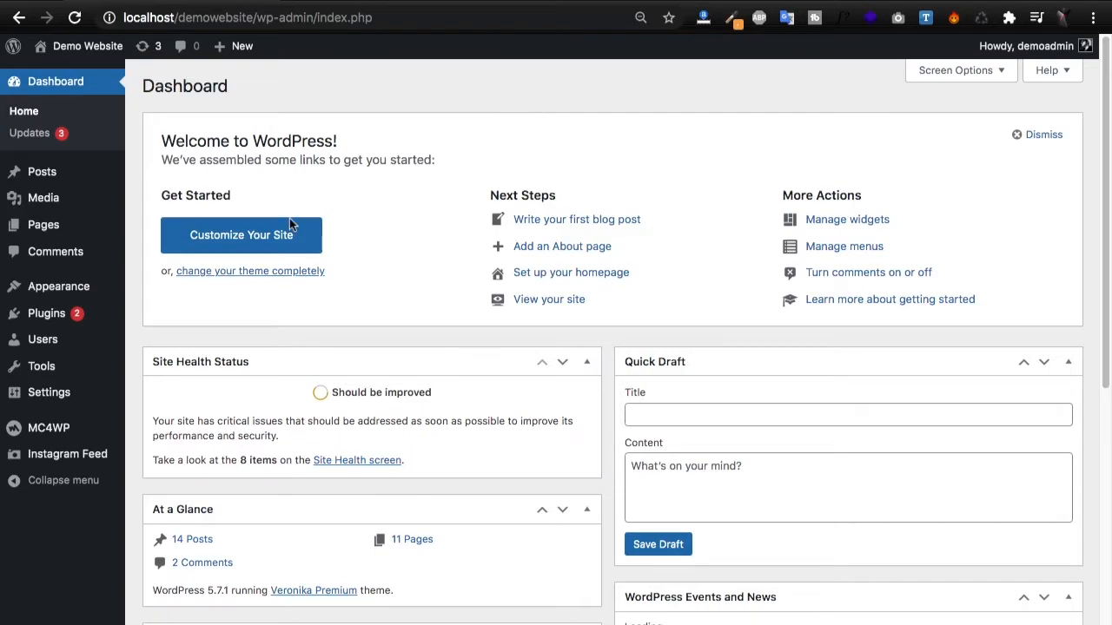
{"action": "mouse_move", "coordinate": [71, 330]}
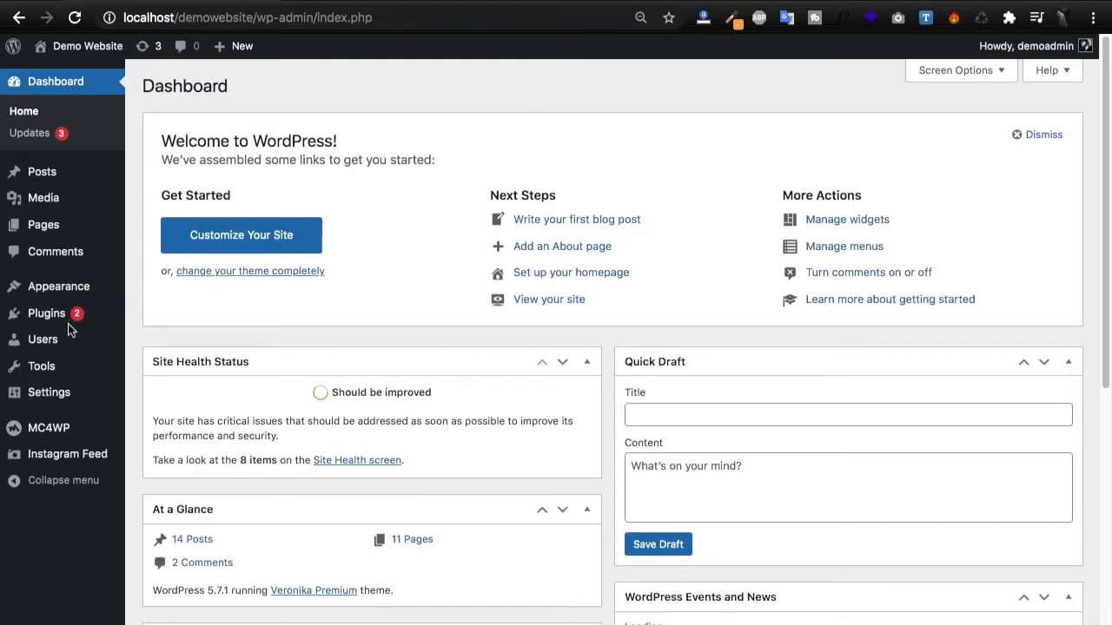
{"action": "mouse_move", "coordinate": [46, 313]}
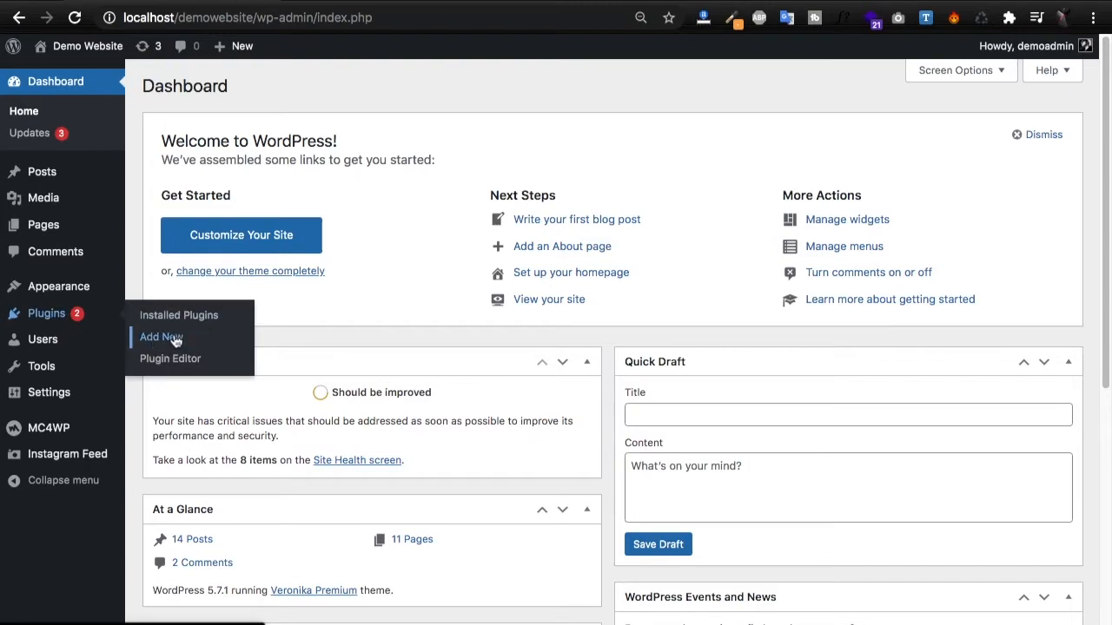
Step: Search the Add Plugins page for 'login with', then install and activate Temporary Login Without Password
{"action": "left_click", "coordinate": [161, 337]}
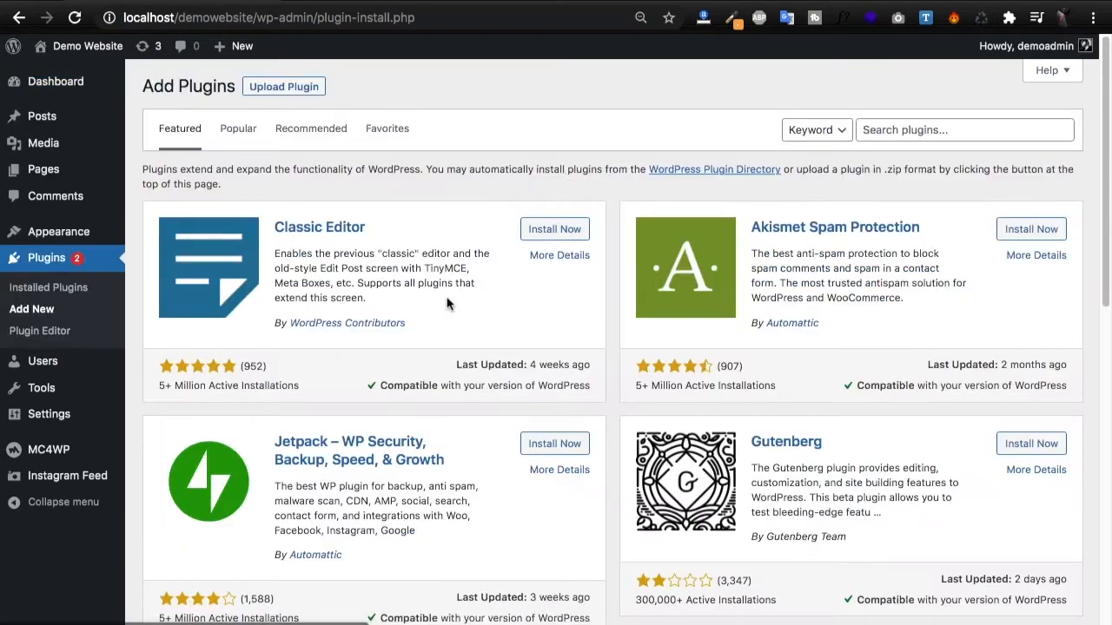
{"action": "type", "text": "login without password"}
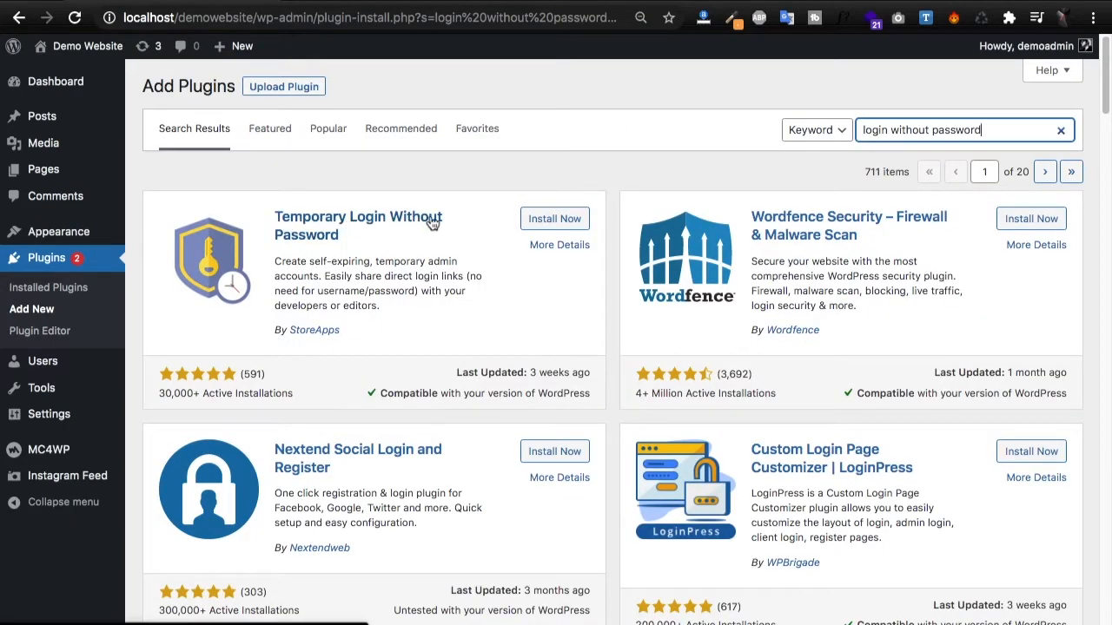
{"action": "left_click", "coordinate": [554, 218]}
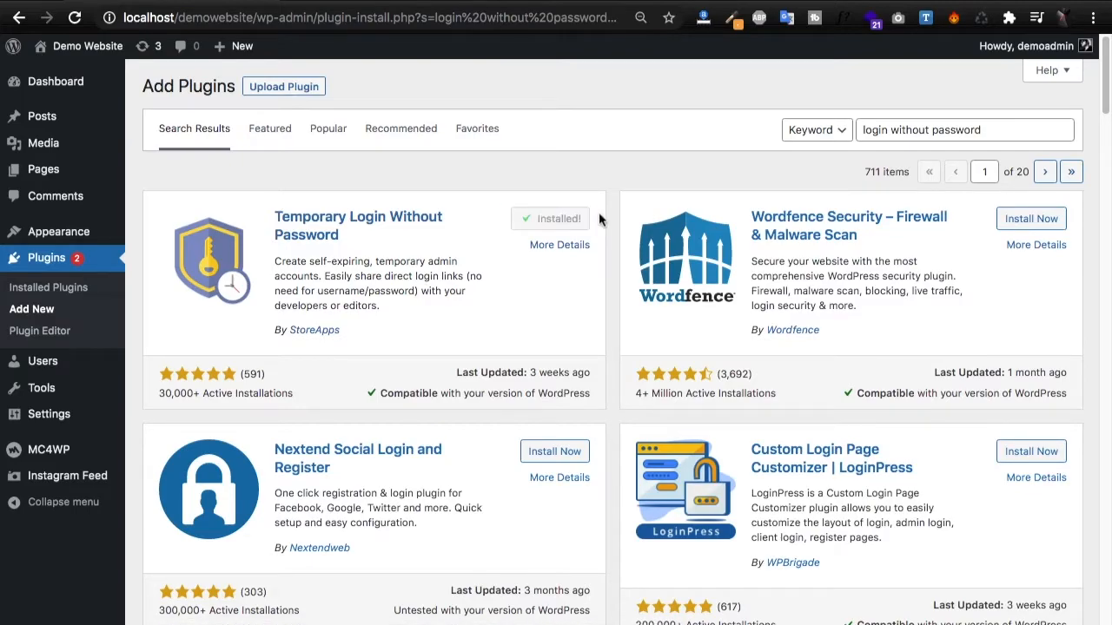
{"action": "left_click", "coordinate": [559, 218]}
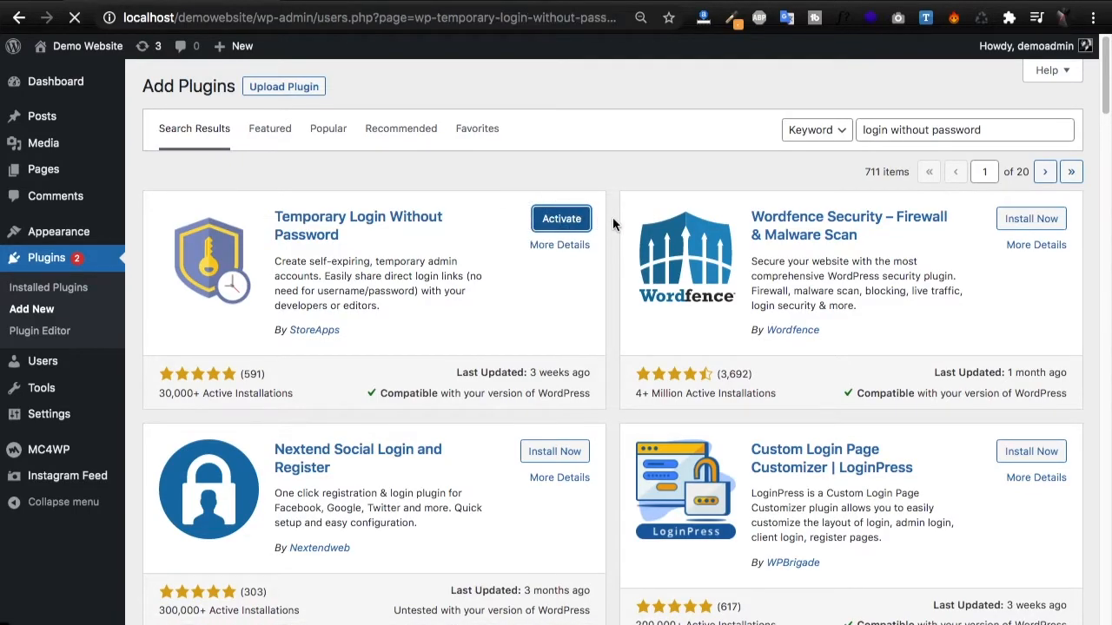
{"action": "left_click", "coordinate": [560, 218]}
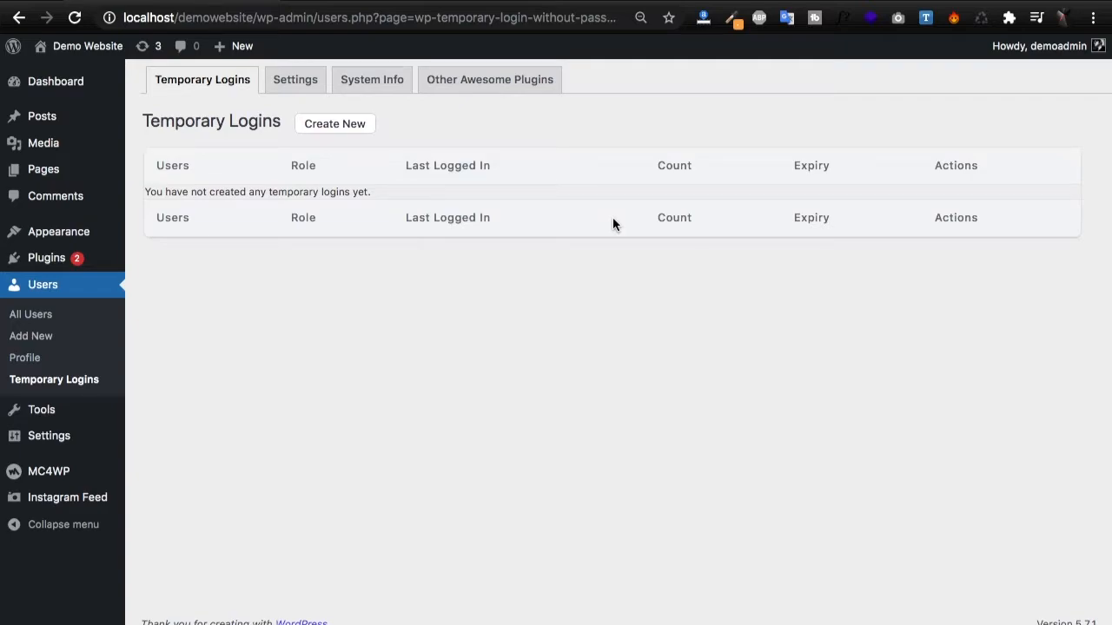
{"action": "left_click", "coordinate": [334, 123]}
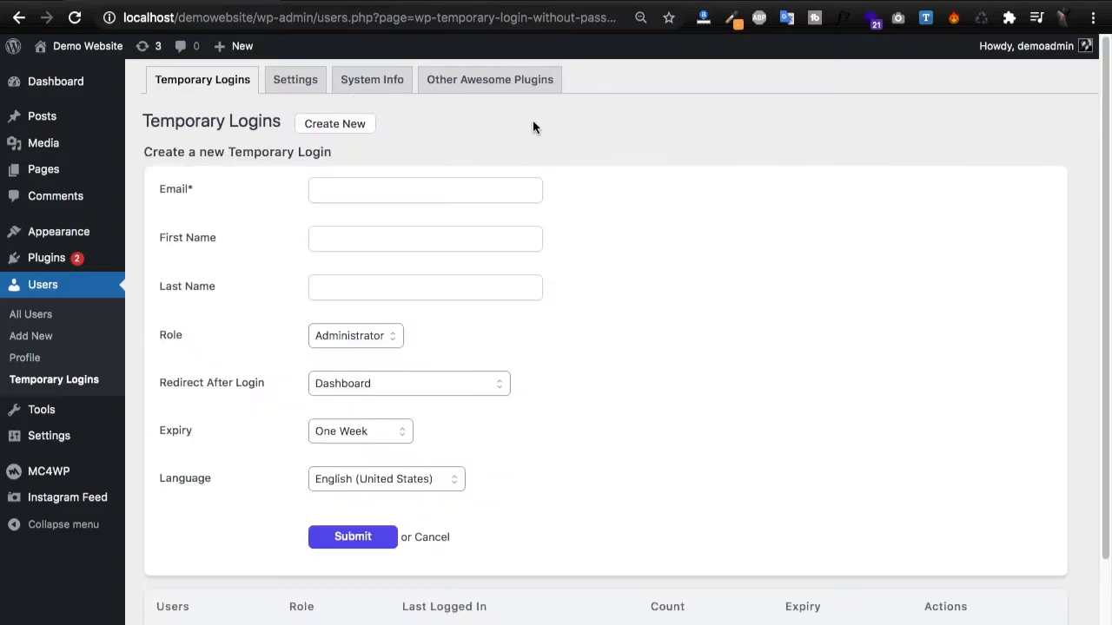
{"action": "left_click", "coordinate": [424, 189]}
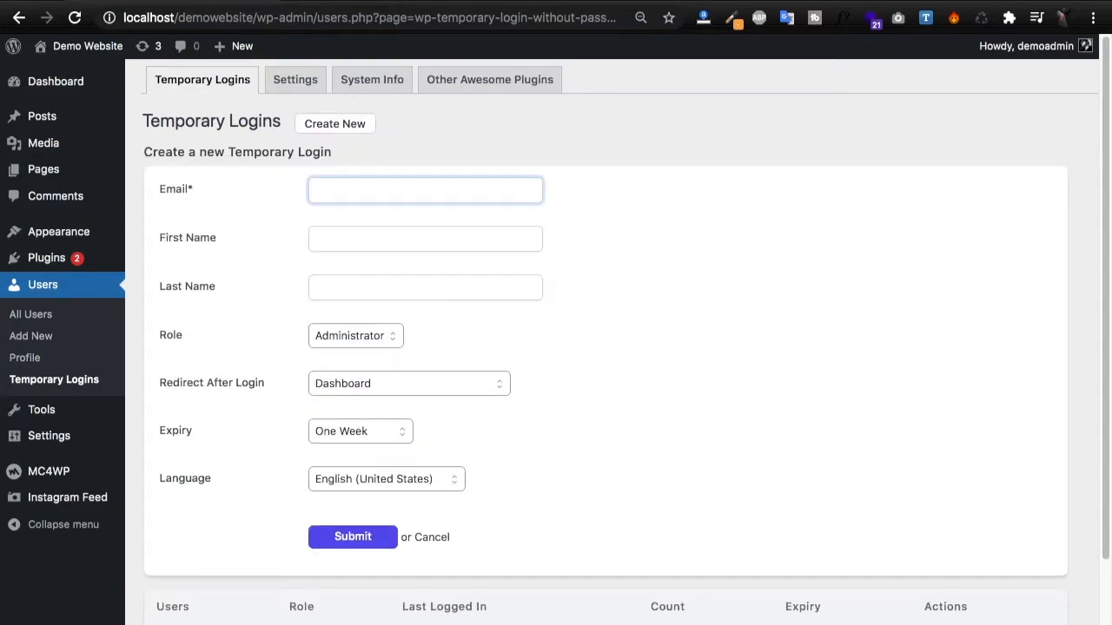
{"action": "type", "text": "demo@"}
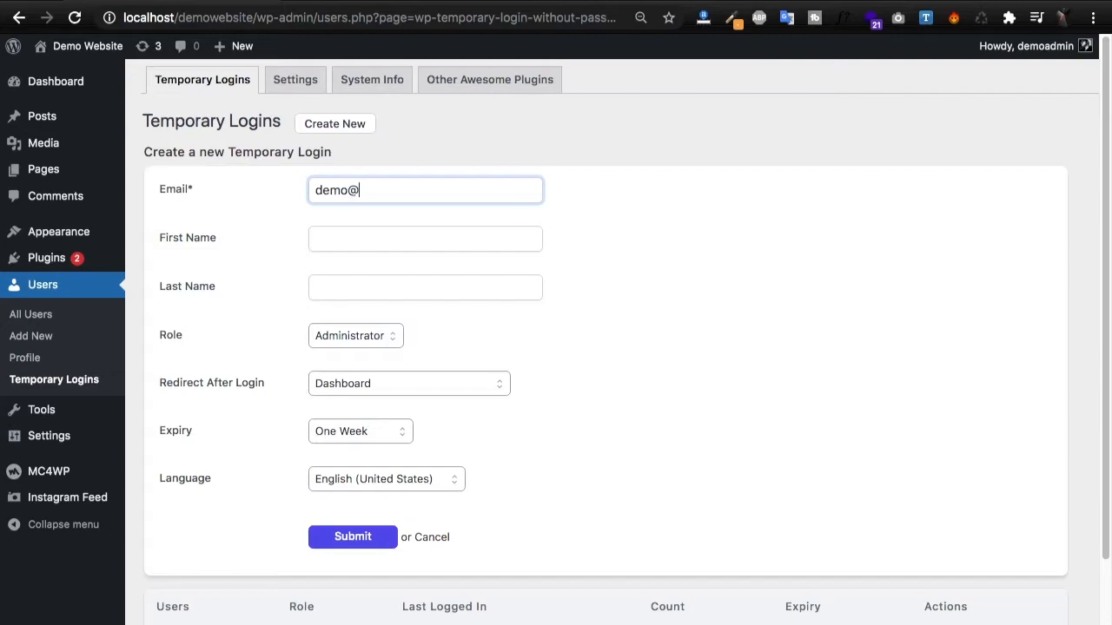
{"action": "type", "text": "webs"}
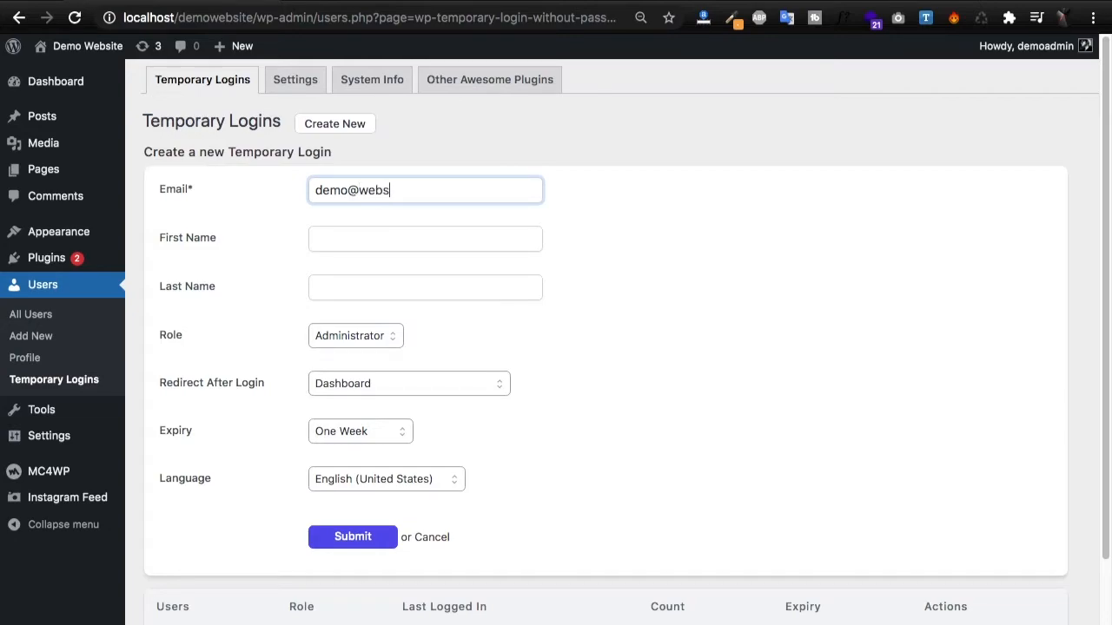
{"action": "type", "text": "ite.com"}
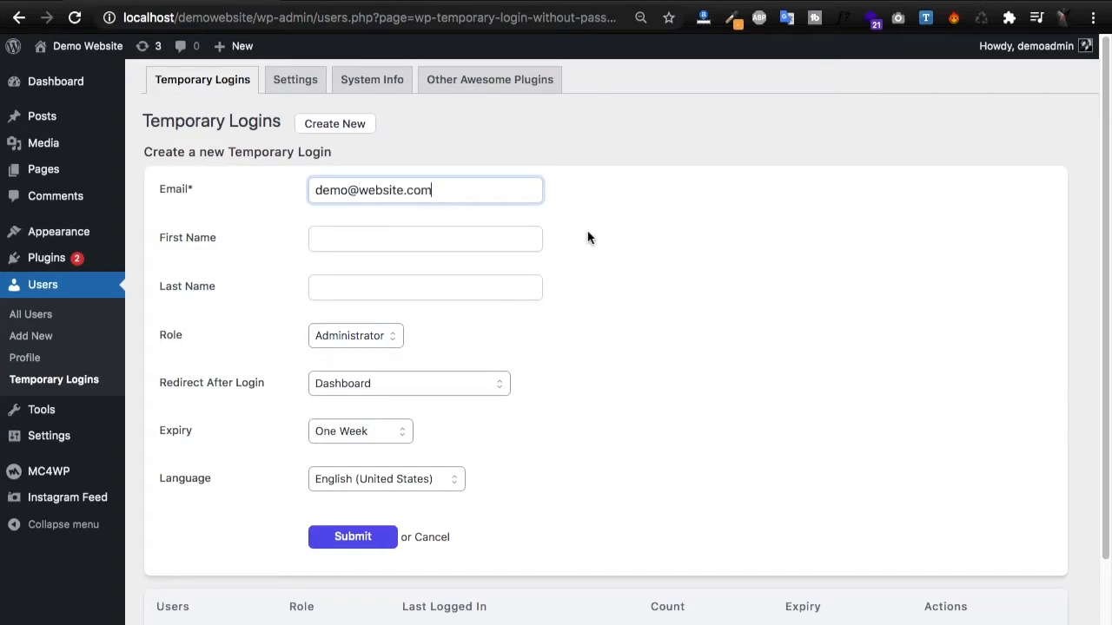
Step: Fill in the first name 'demmin123' and the last name 'lastname'
{"action": "left_click", "coordinate": [426, 238]}
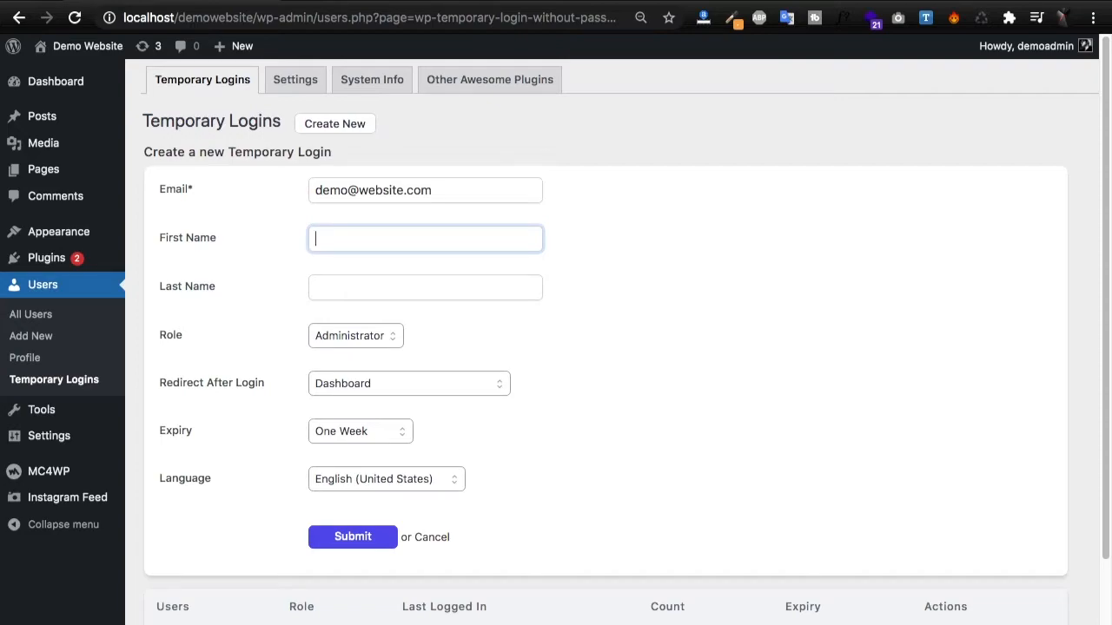
{"action": "type", "text": "demoad"}
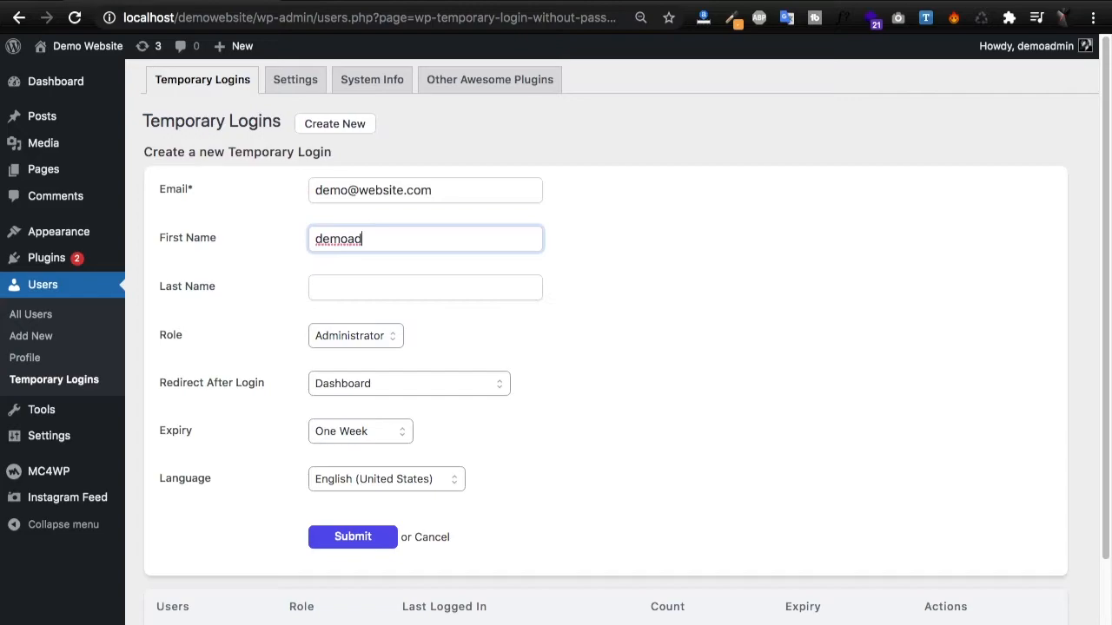
{"action": "type", "text": "min"}
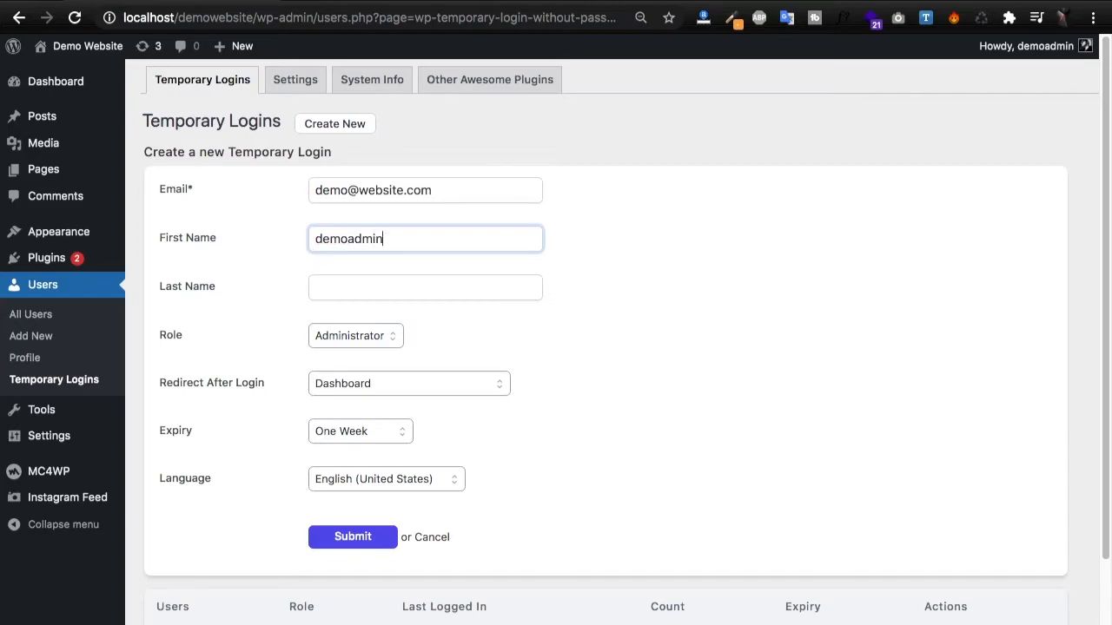
{"action": "type", "text": "123"}
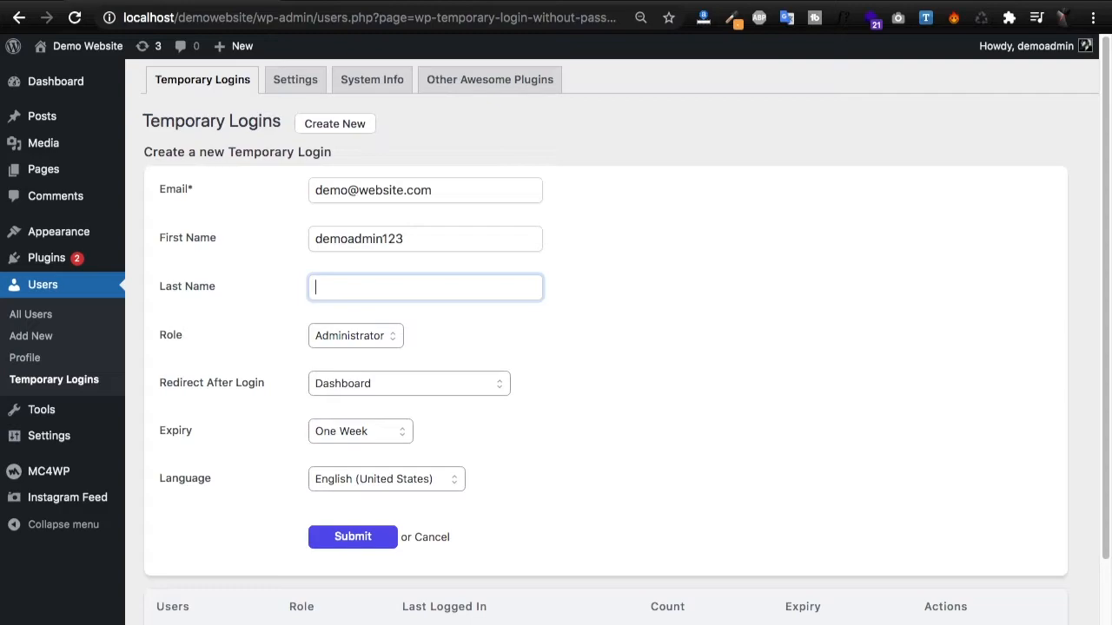
{"action": "type", "text": "lastname"}
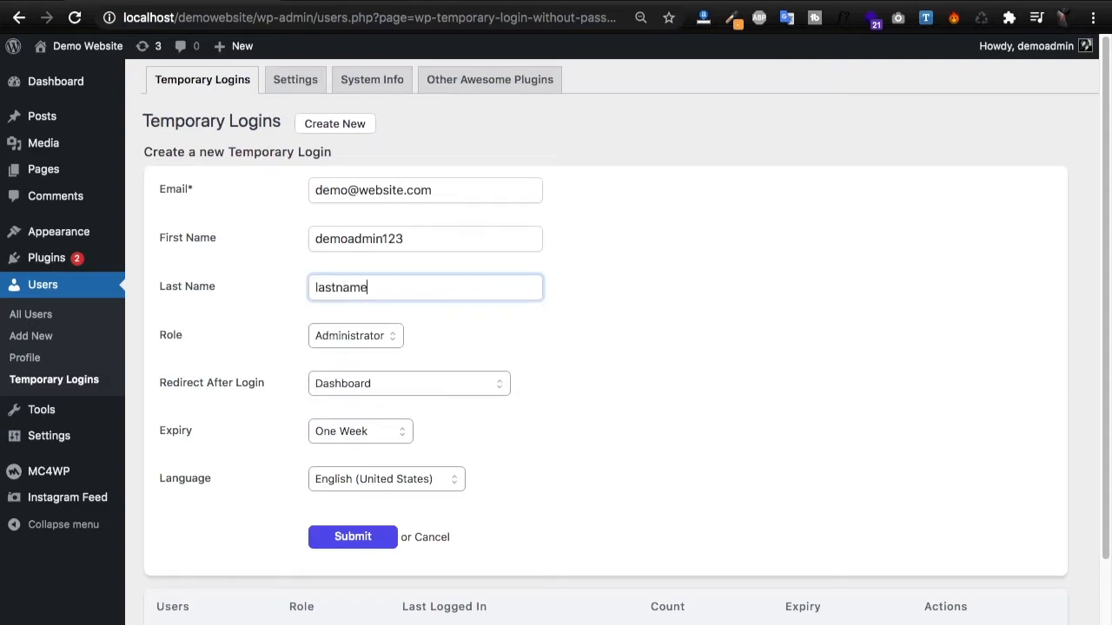
{"action": "left_click", "coordinate": [355, 335]}
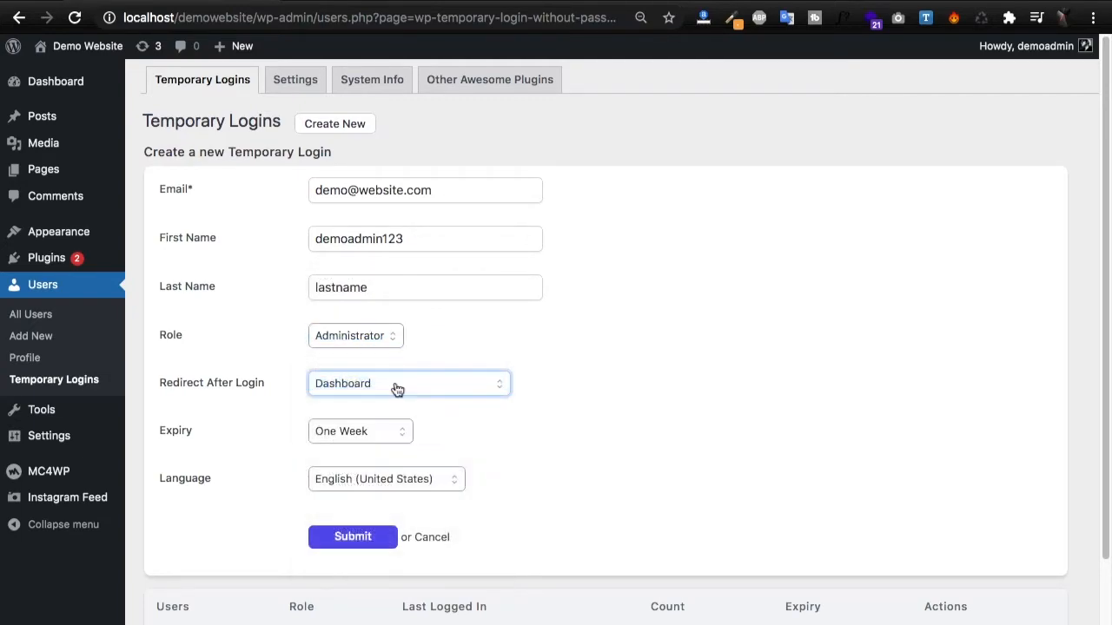
Step: Keep the expiry at One Week and submit the new temporary login
{"action": "left_click", "coordinate": [360, 431]}
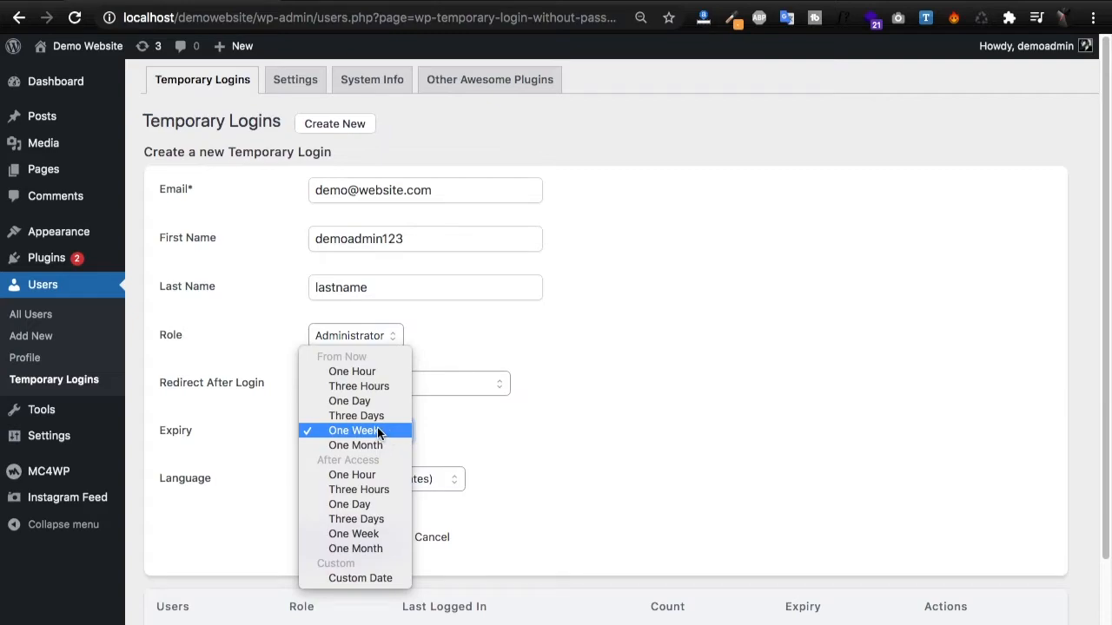
{"action": "left_click", "coordinate": [355, 431]}
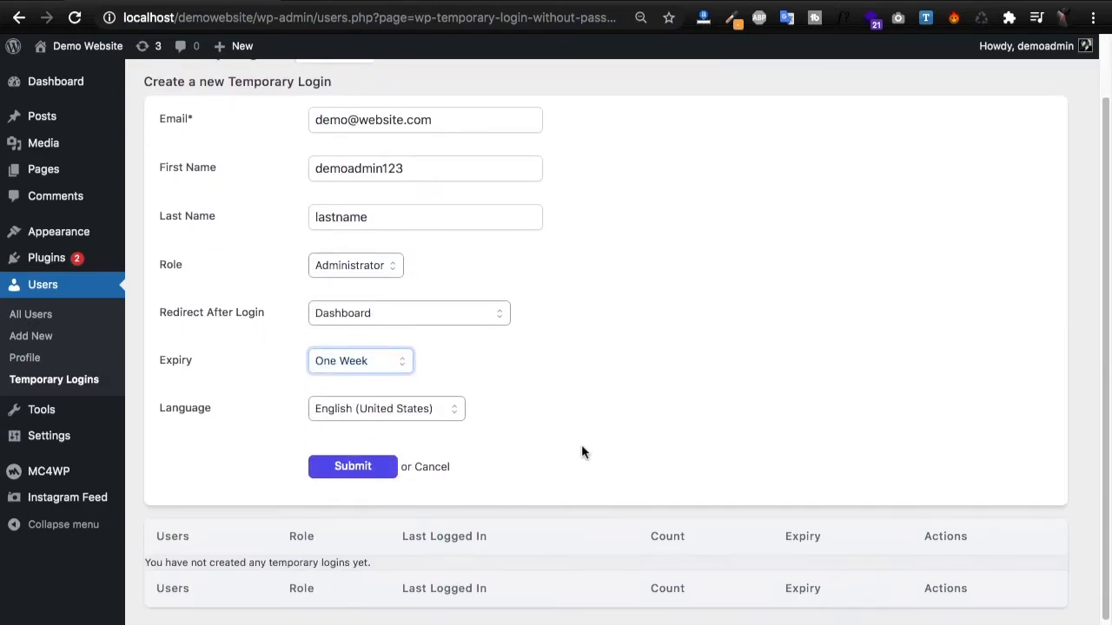
{"action": "left_click", "coordinate": [352, 467]}
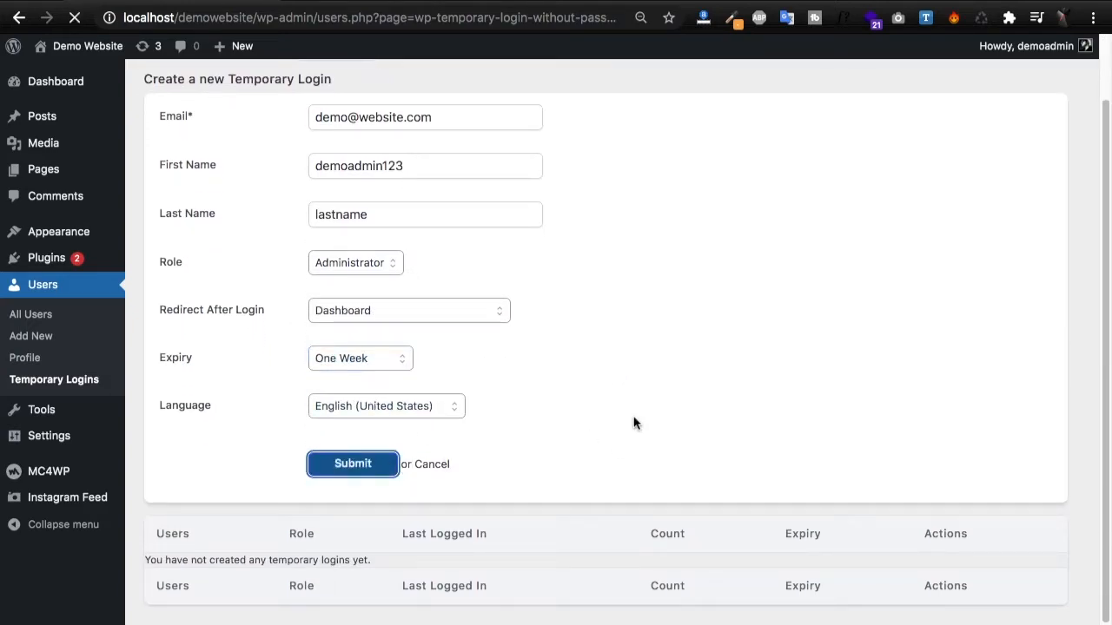
Step: Confirm the created administrator login and copy its temporary login link
{"action": "left_click", "coordinate": [352, 463]}
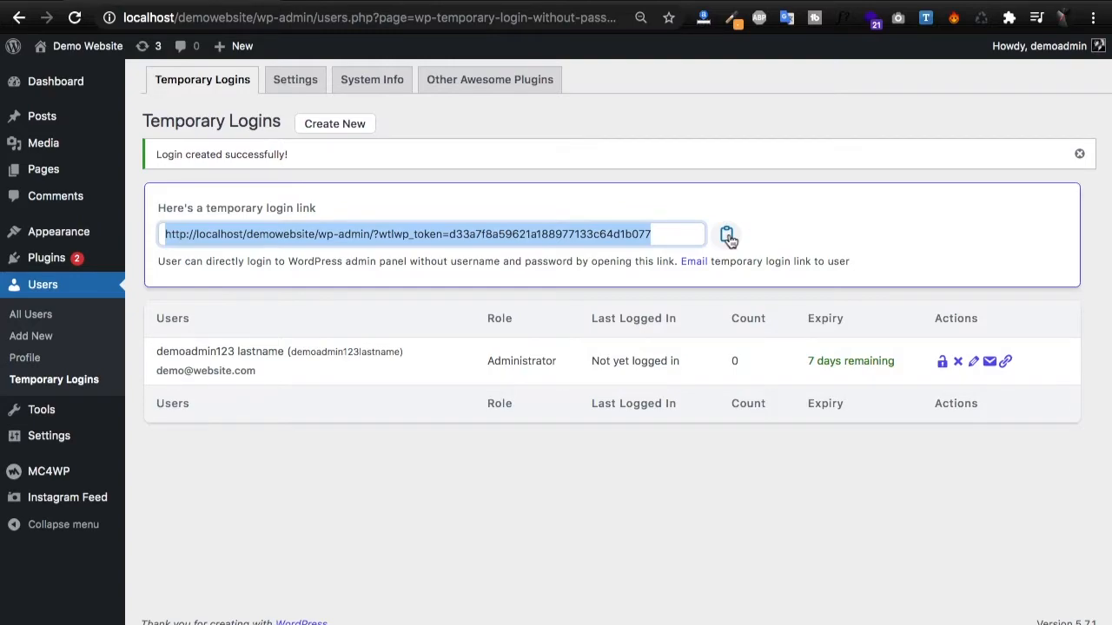
{"action": "mouse_move", "coordinate": [826, 239]}
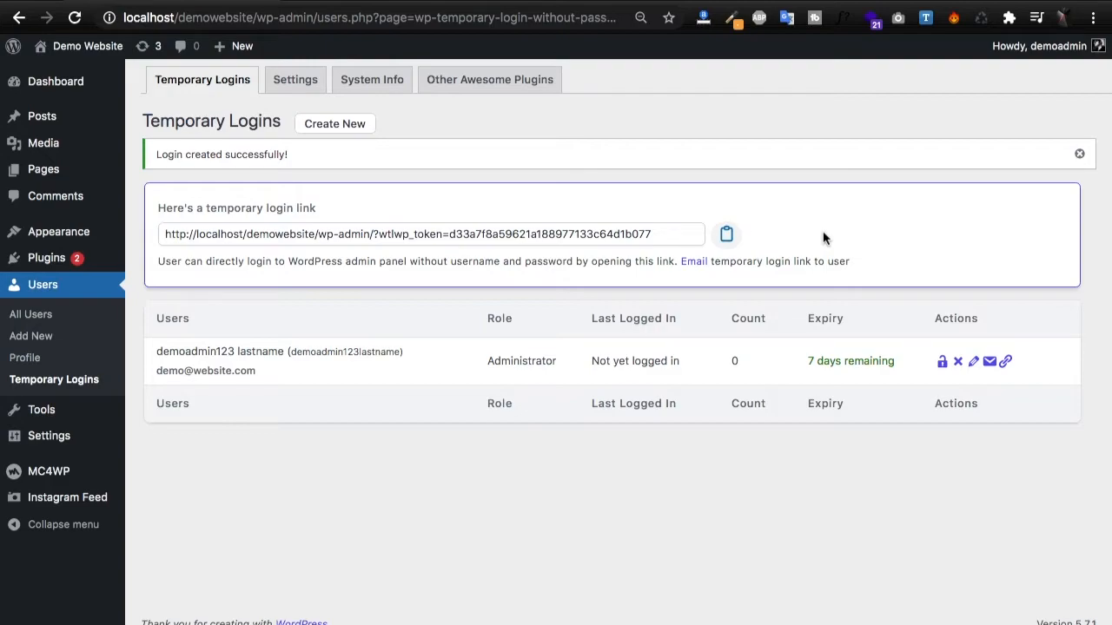
{"action": "left_click", "coordinate": [432, 233]}
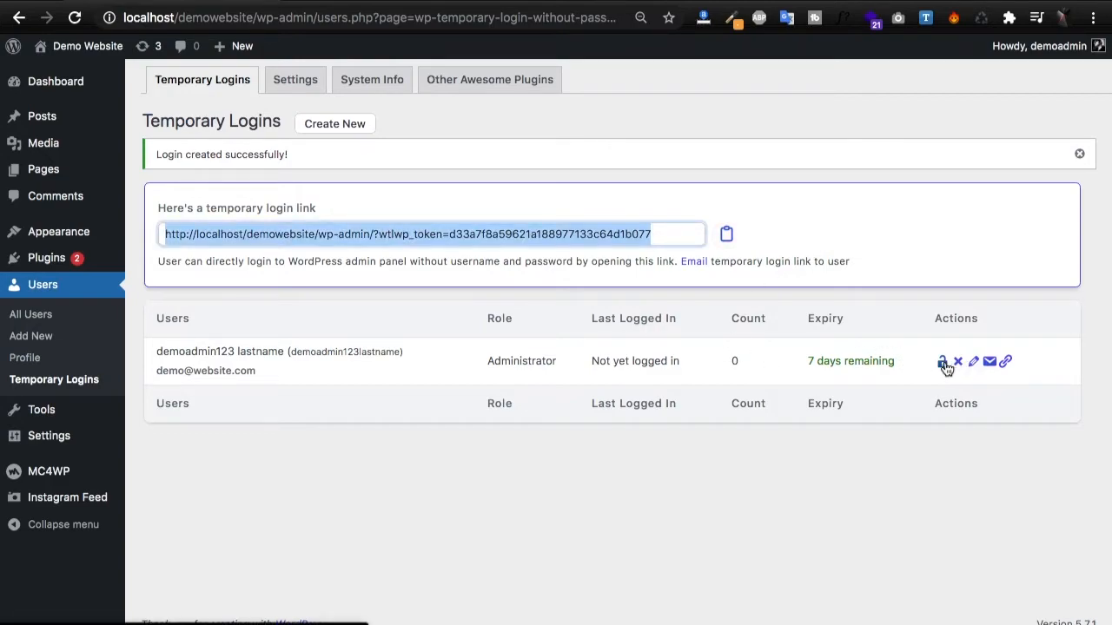
{"action": "mouse_move", "coordinate": [942, 362]}
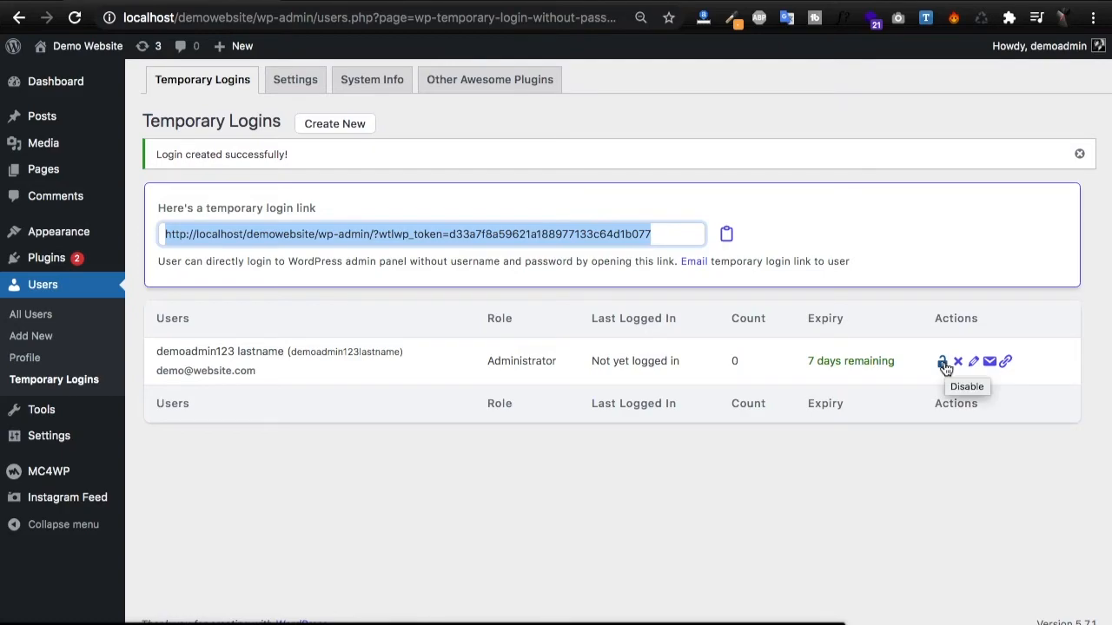
{"action": "mouse_move", "coordinate": [989, 361]}
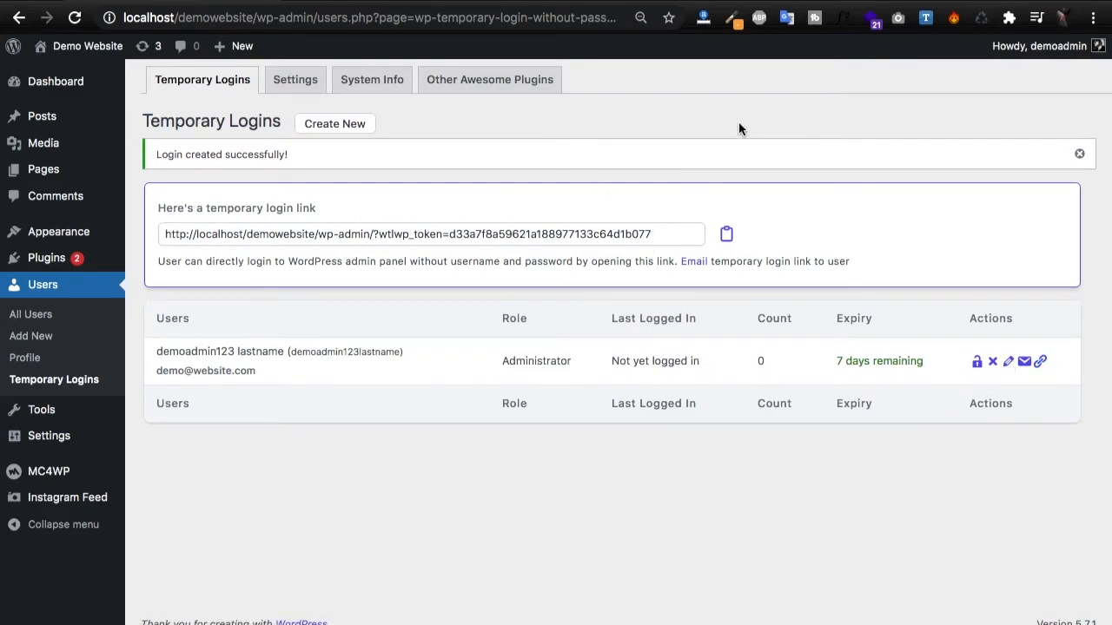
Step: Log out, then paste-and-go the copied link to land on the Dashboard as the temporary admin
{"action": "left_click", "coordinate": [1040, 46]}
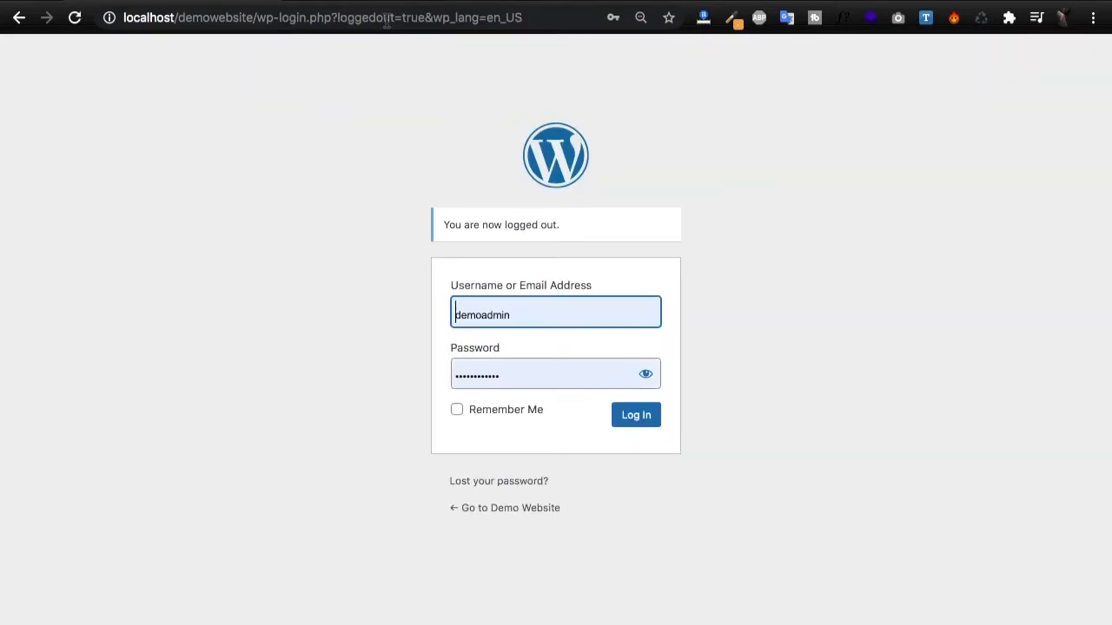
{"action": "left_click", "coordinate": [317, 17]}
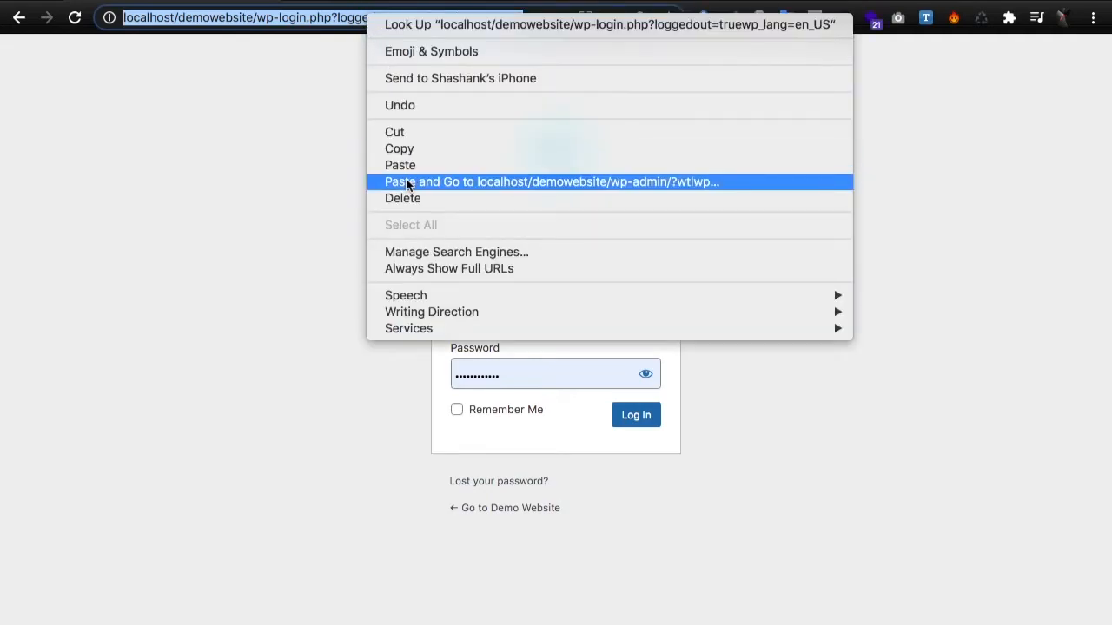
{"action": "left_click", "coordinate": [550, 181]}
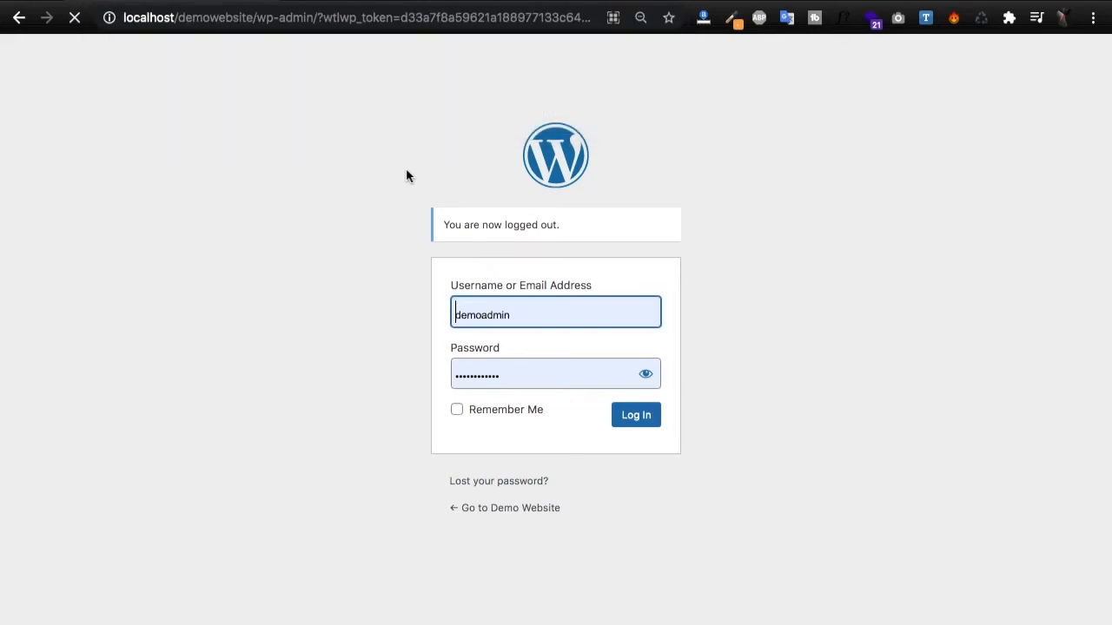
{"action": "left_click", "coordinate": [635, 414]}
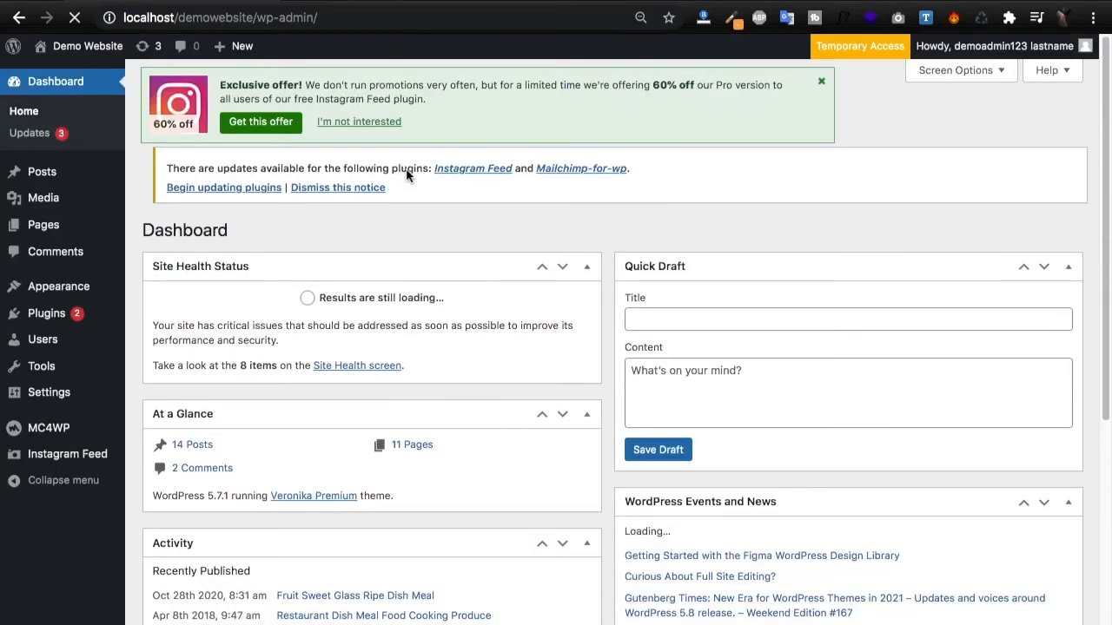